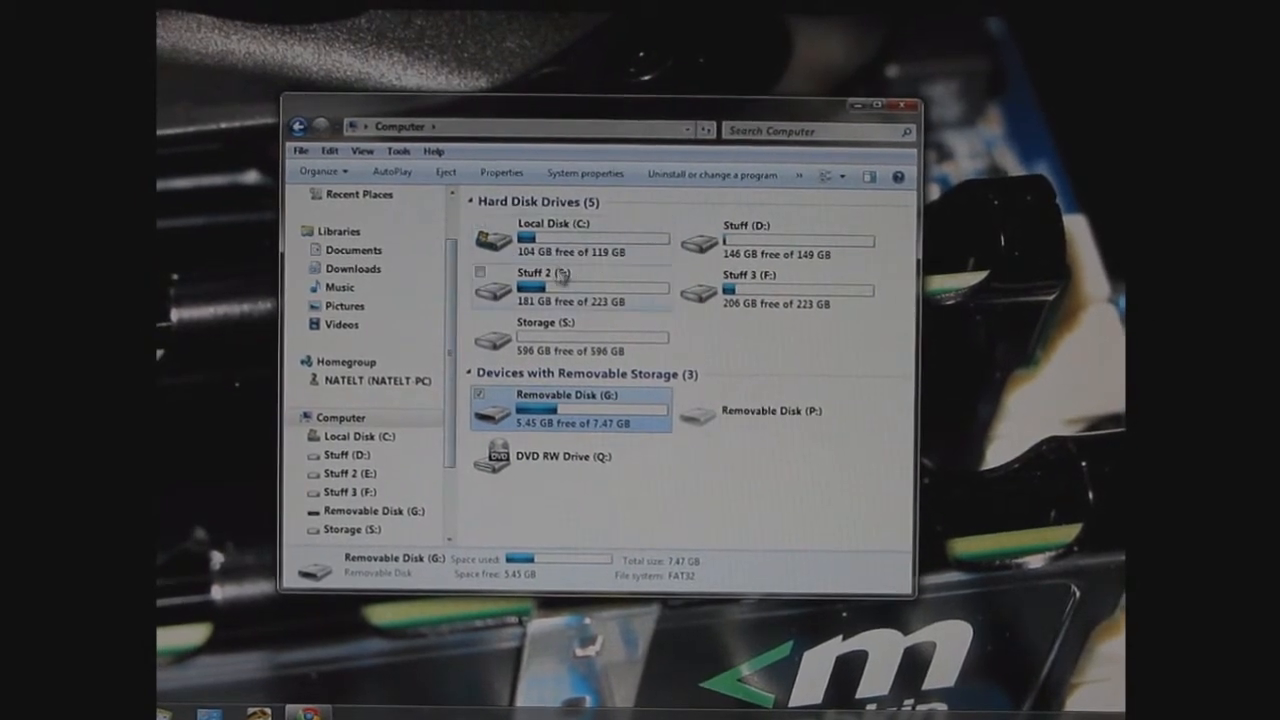
mouse_move(560, 290)
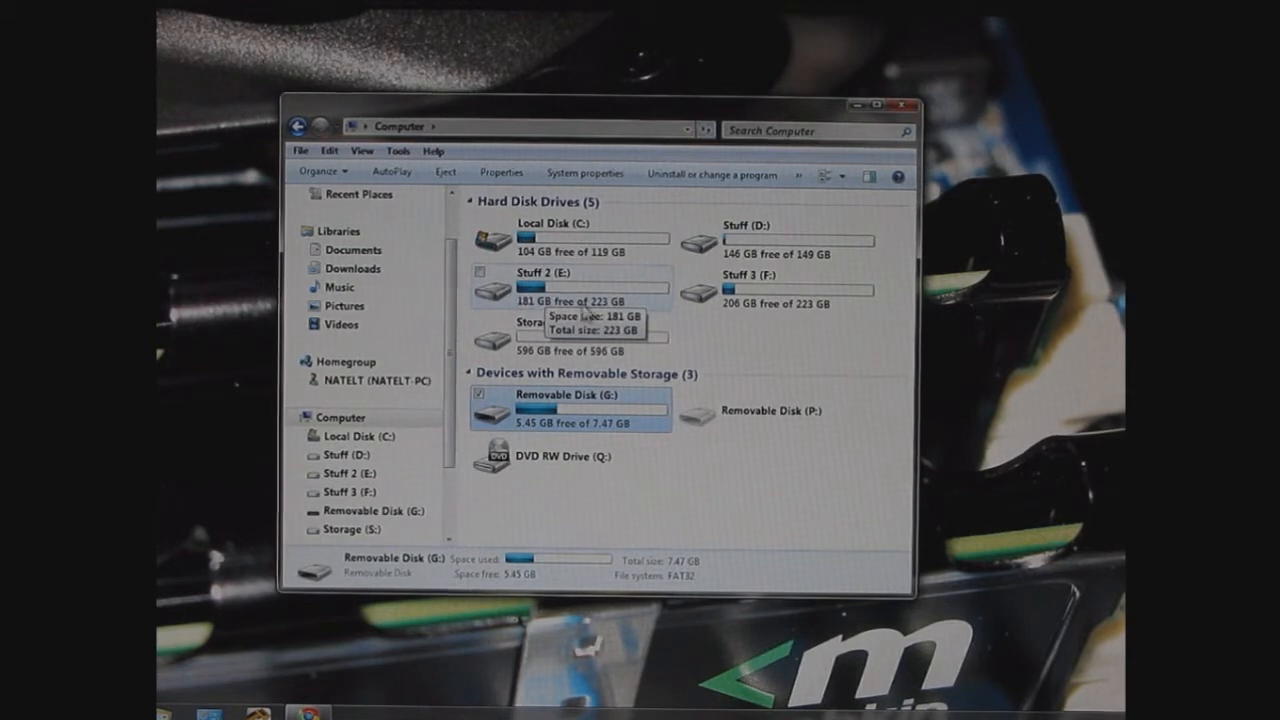
Launch StartPortableApps.exe from the PortableAppsPlatform folder on Removable Disk (G:).
double_click(580, 288)
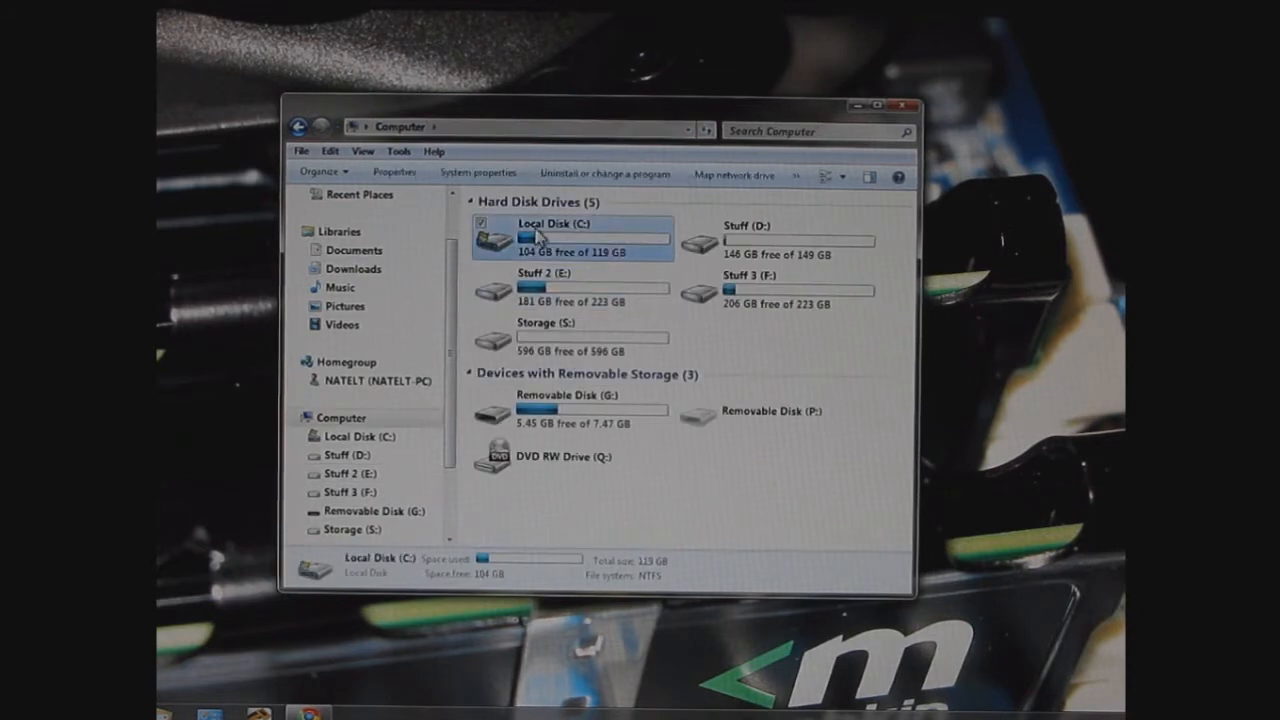
double_click(552, 236)
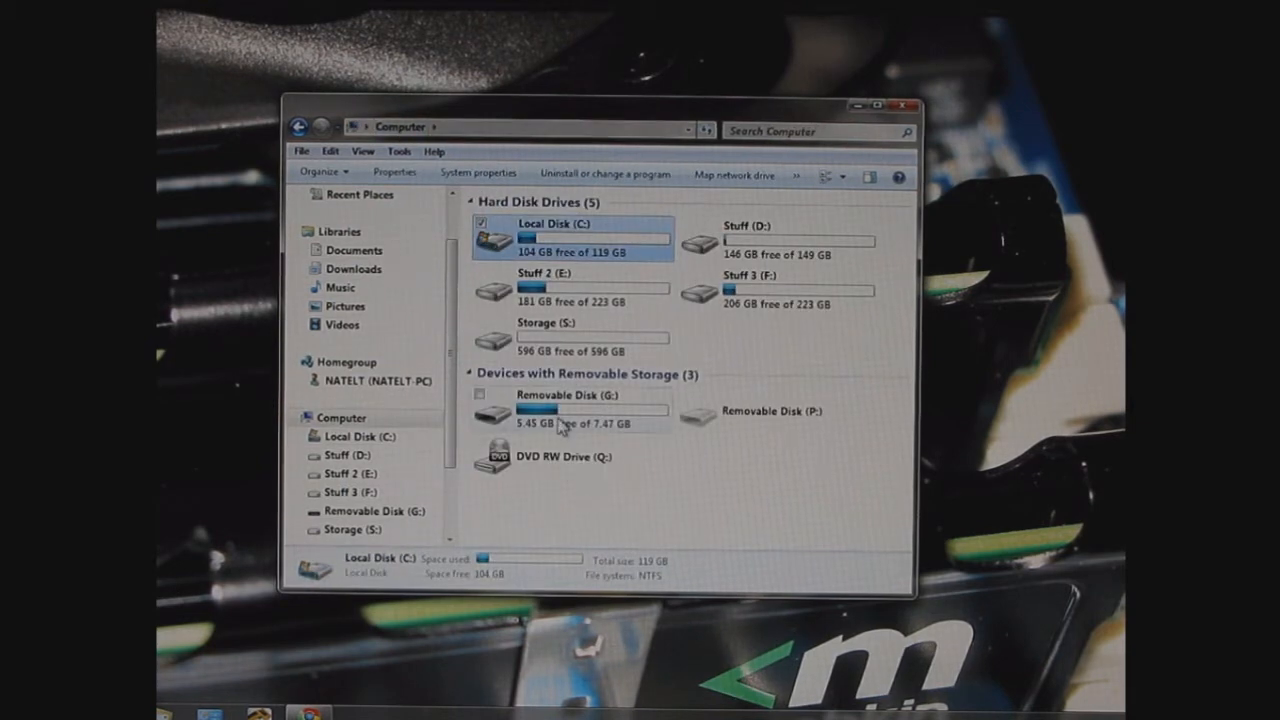
double_click(576, 404)
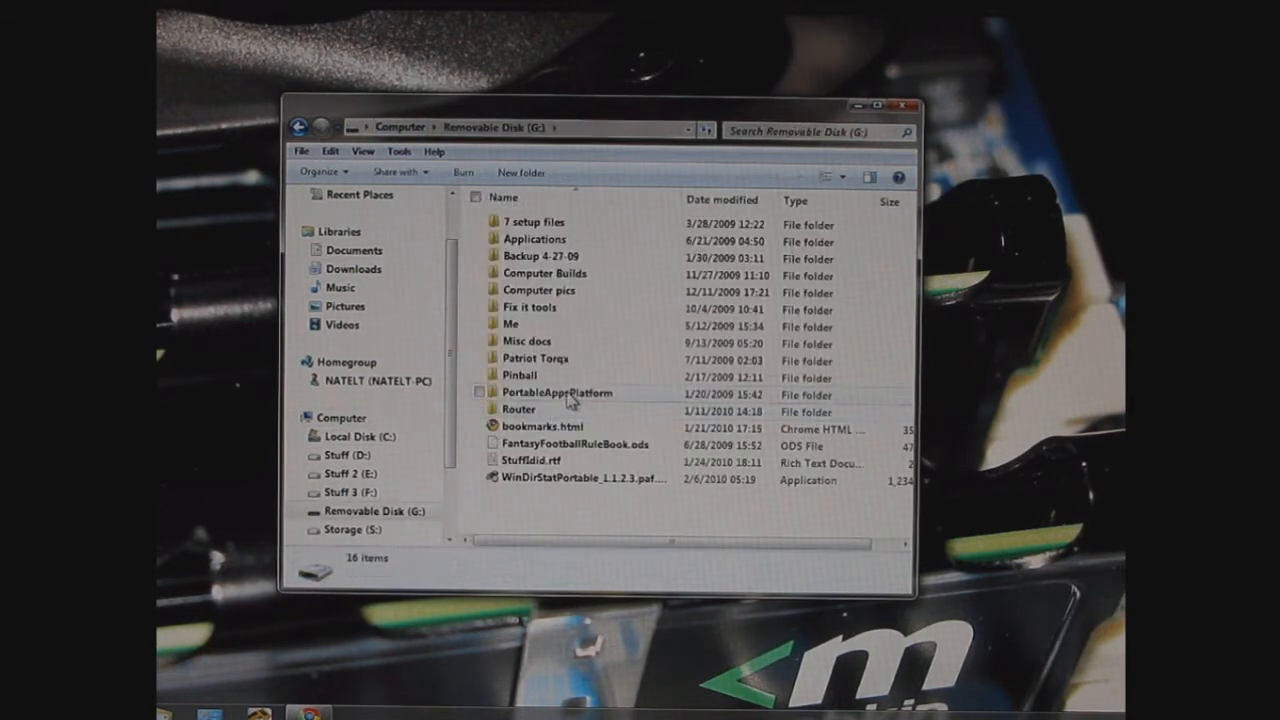
double_click(558, 392)
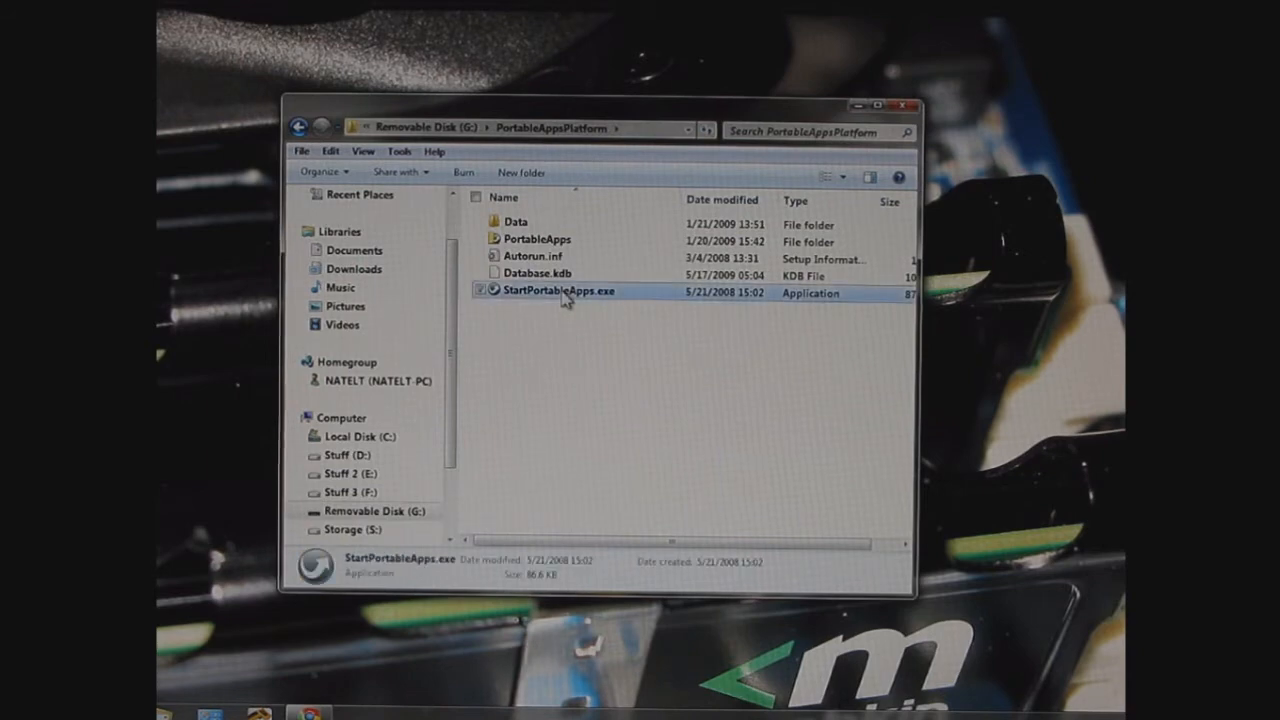
double_click(560, 292)
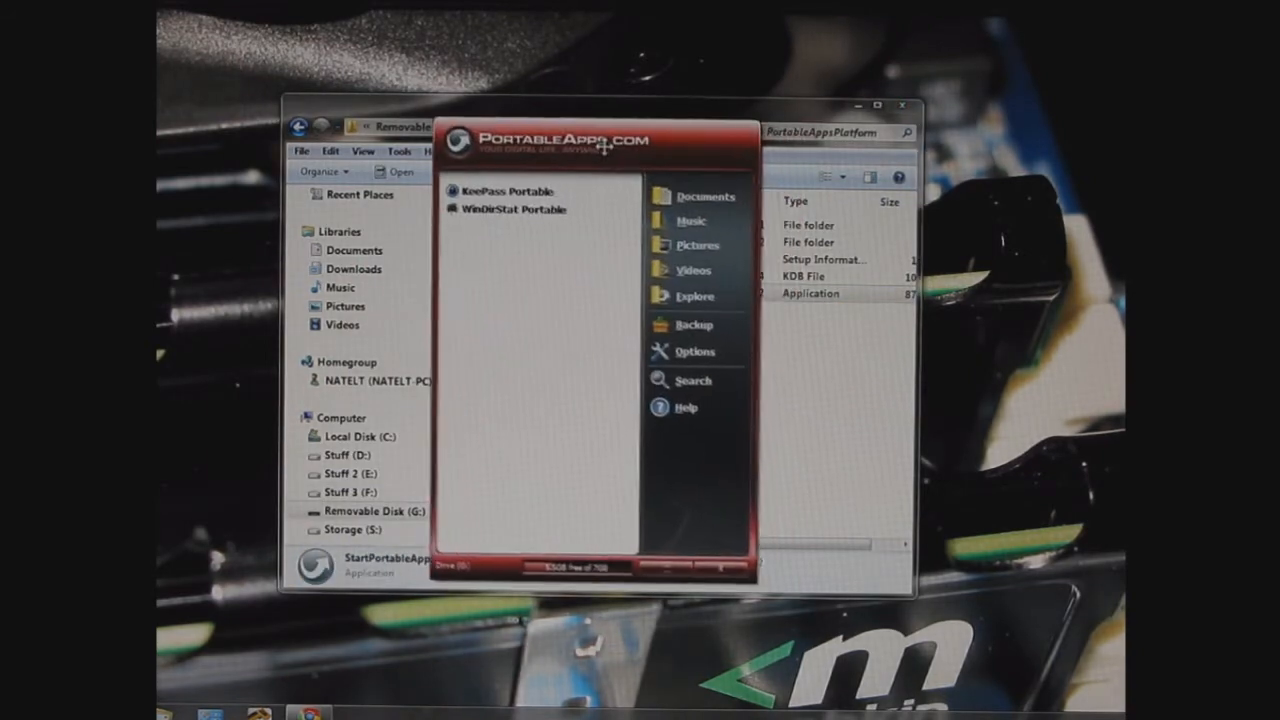
mouse_move(512, 210)
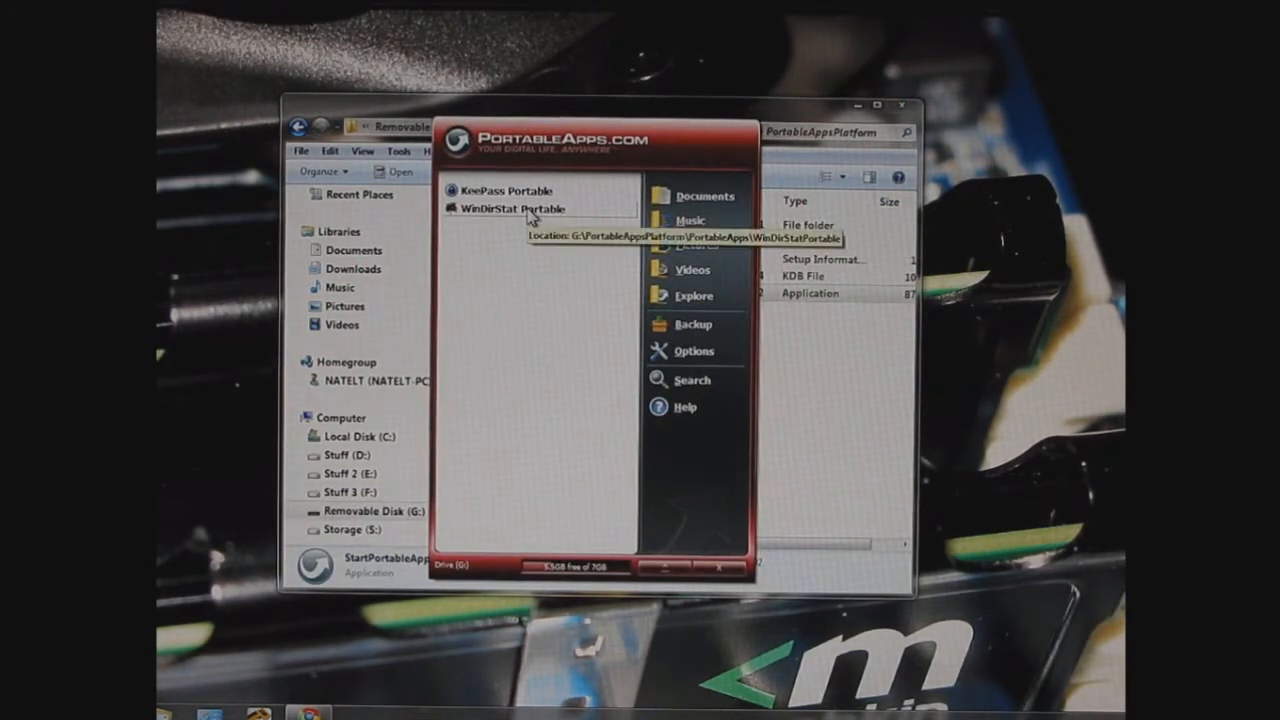
mouse_move(516, 224)
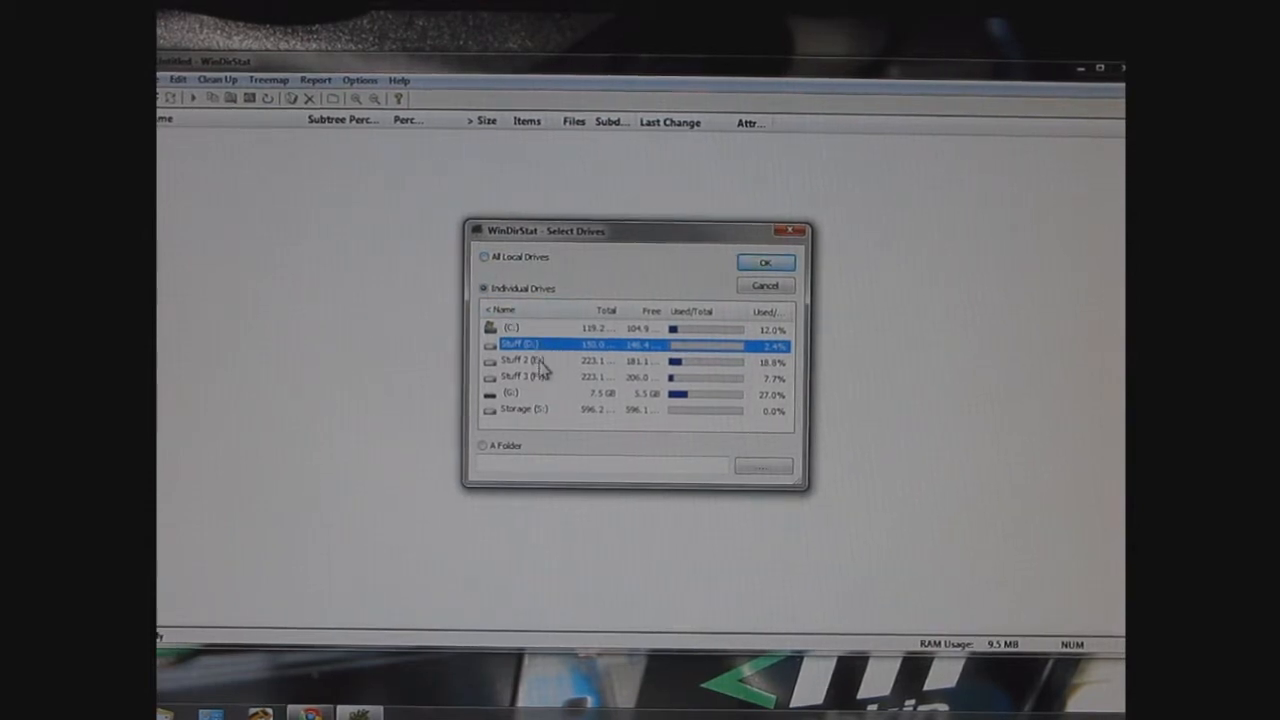
Select Stuff 2 (E:) under Individual Drives and start the scan.
left_click(540, 362)
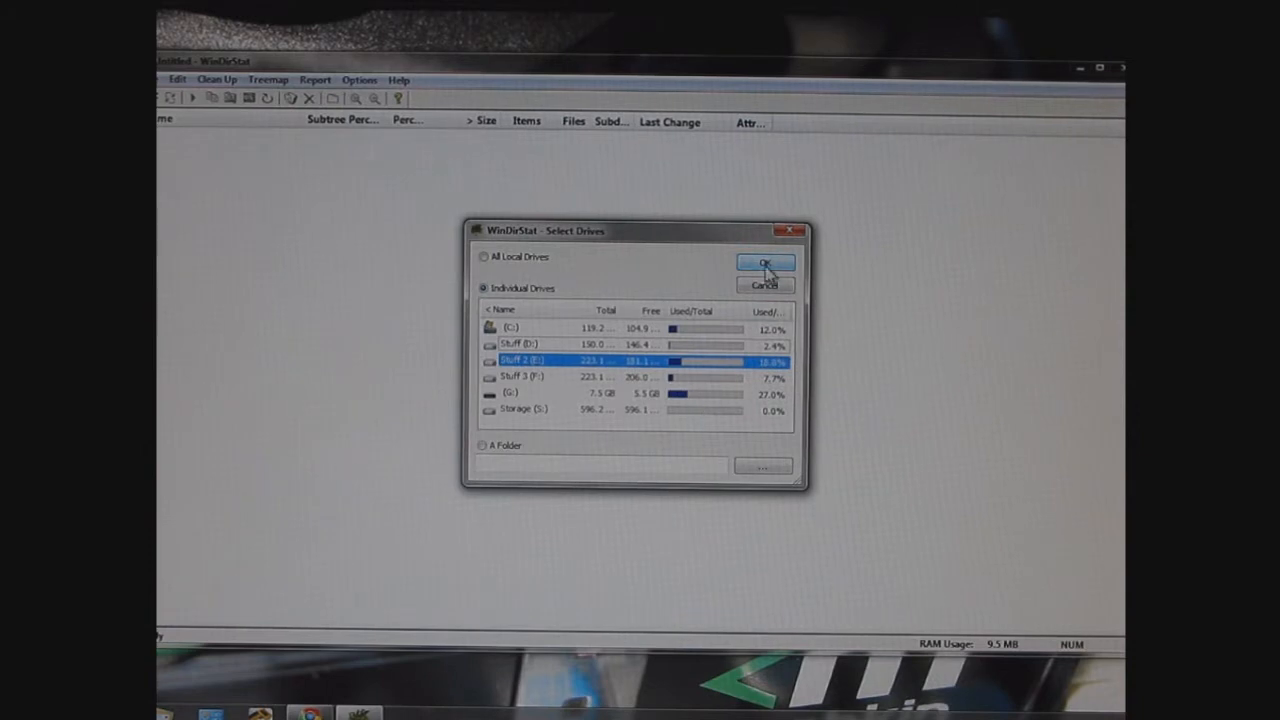
left_click(764, 264)
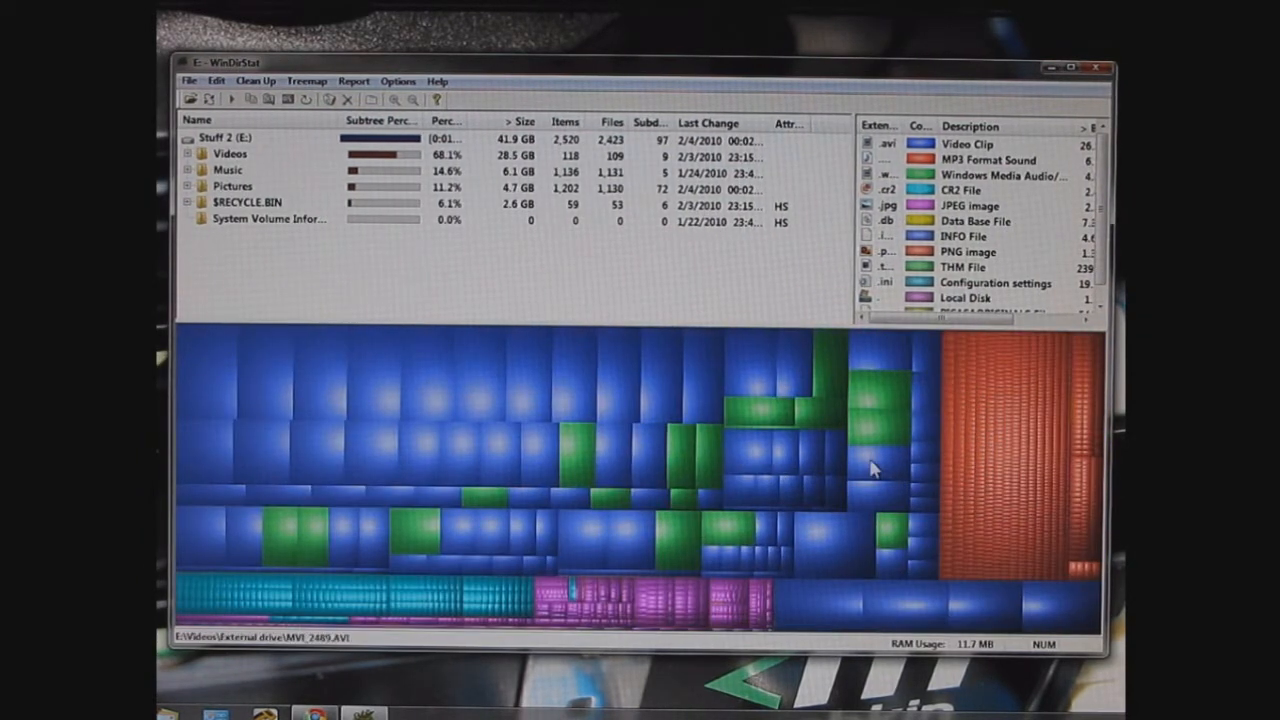
mouse_move(256, 390)
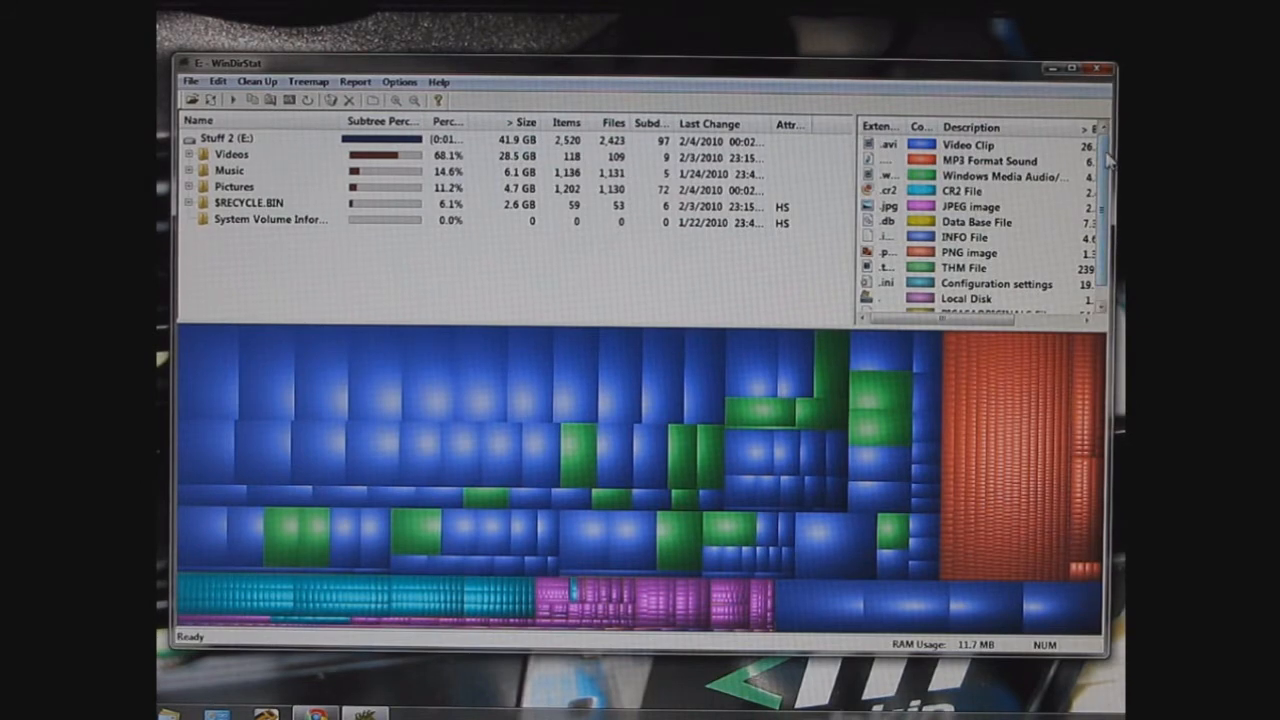
Scroll through the finished Stuff 2 (E:) scan results.
scroll("down", 3)
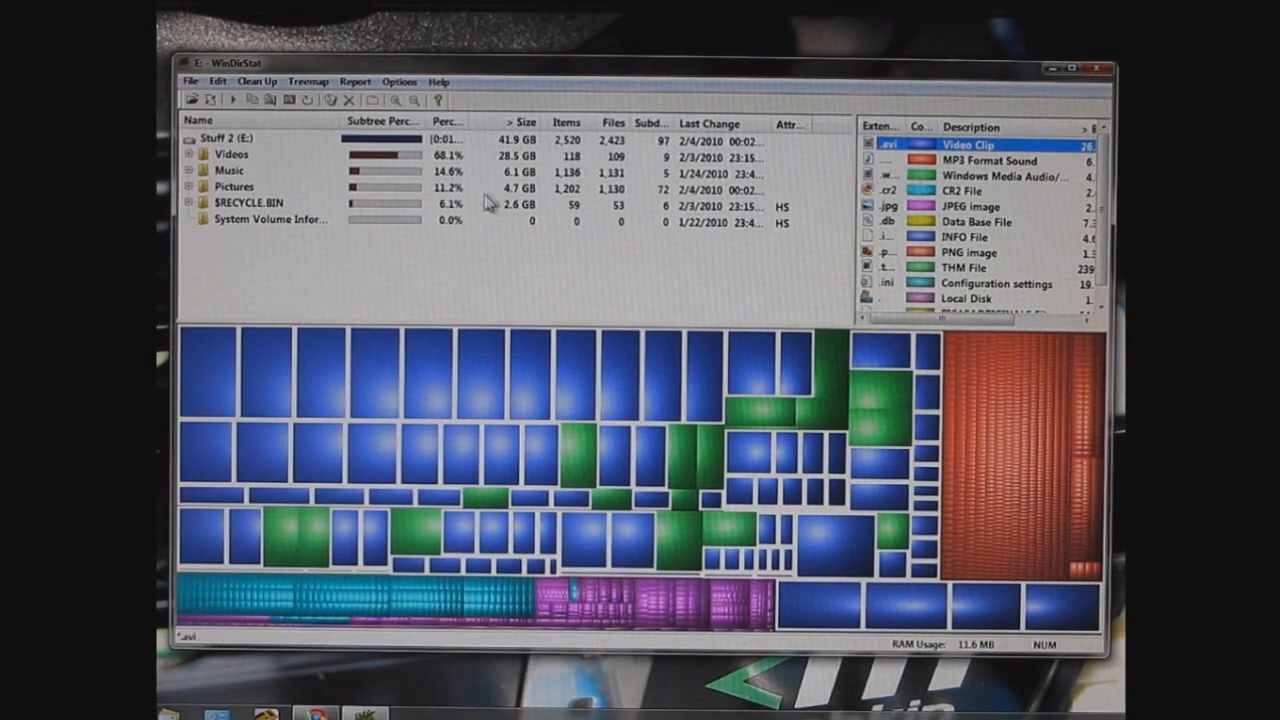
Expand Videos and NewHD, select a .wmv video block, then highlight one file type from the extension list.
left_click(188, 154)
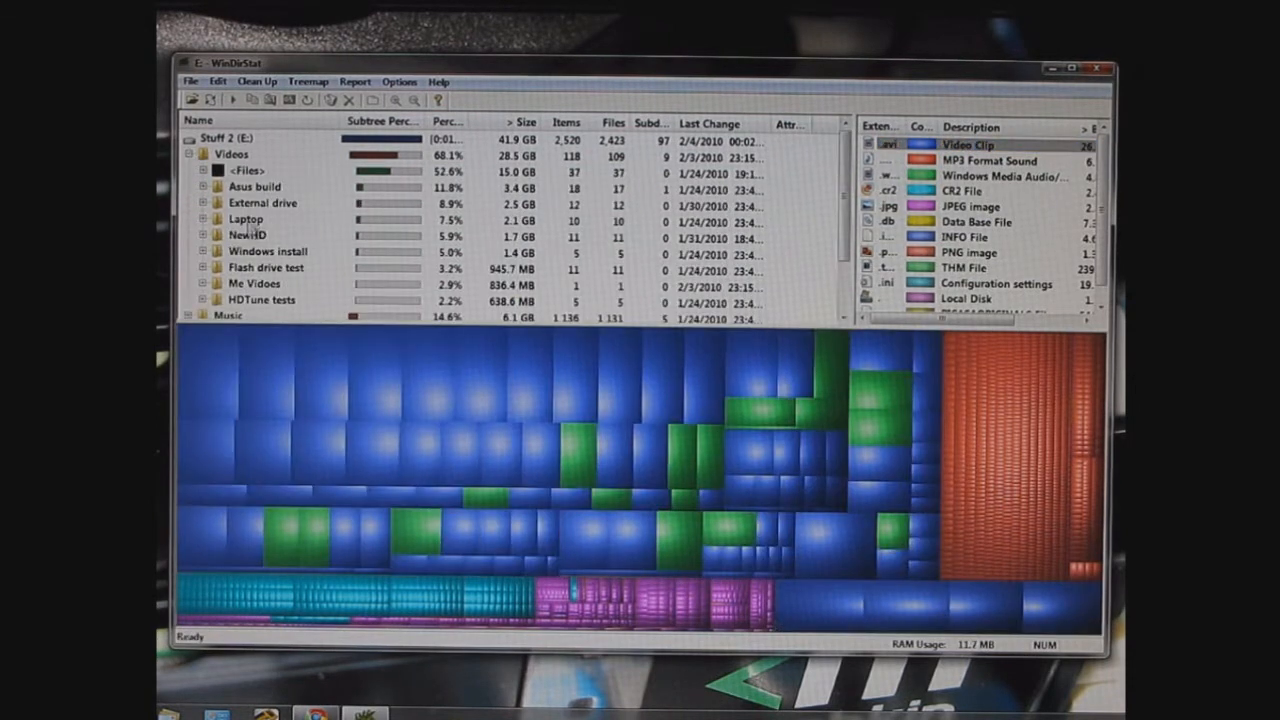
left_click(204, 234)
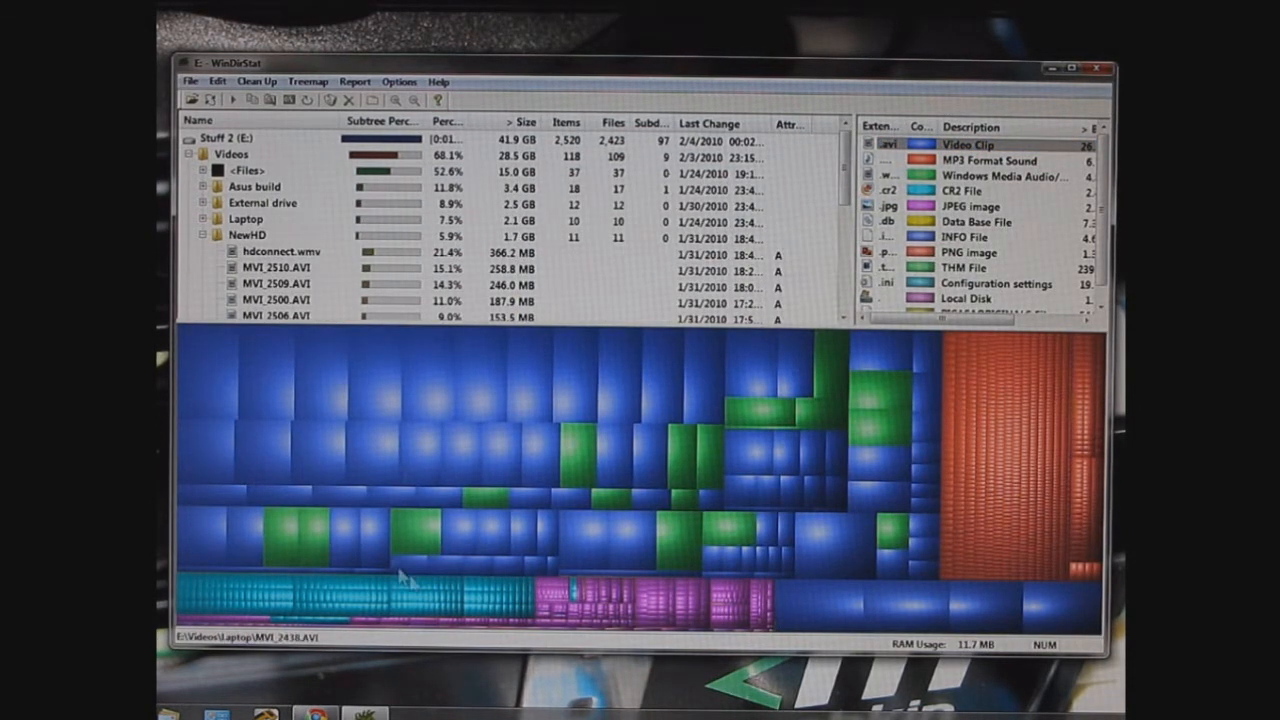
left_click(584, 444)
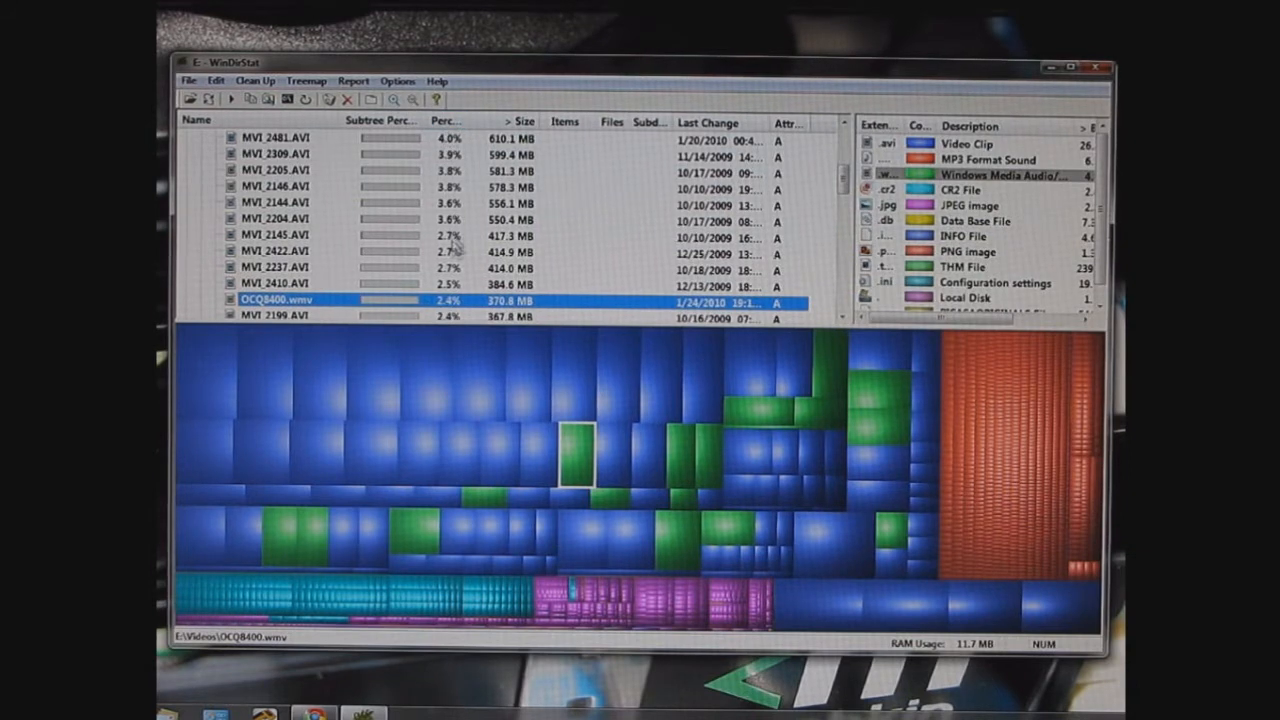
mouse_move(464, 324)
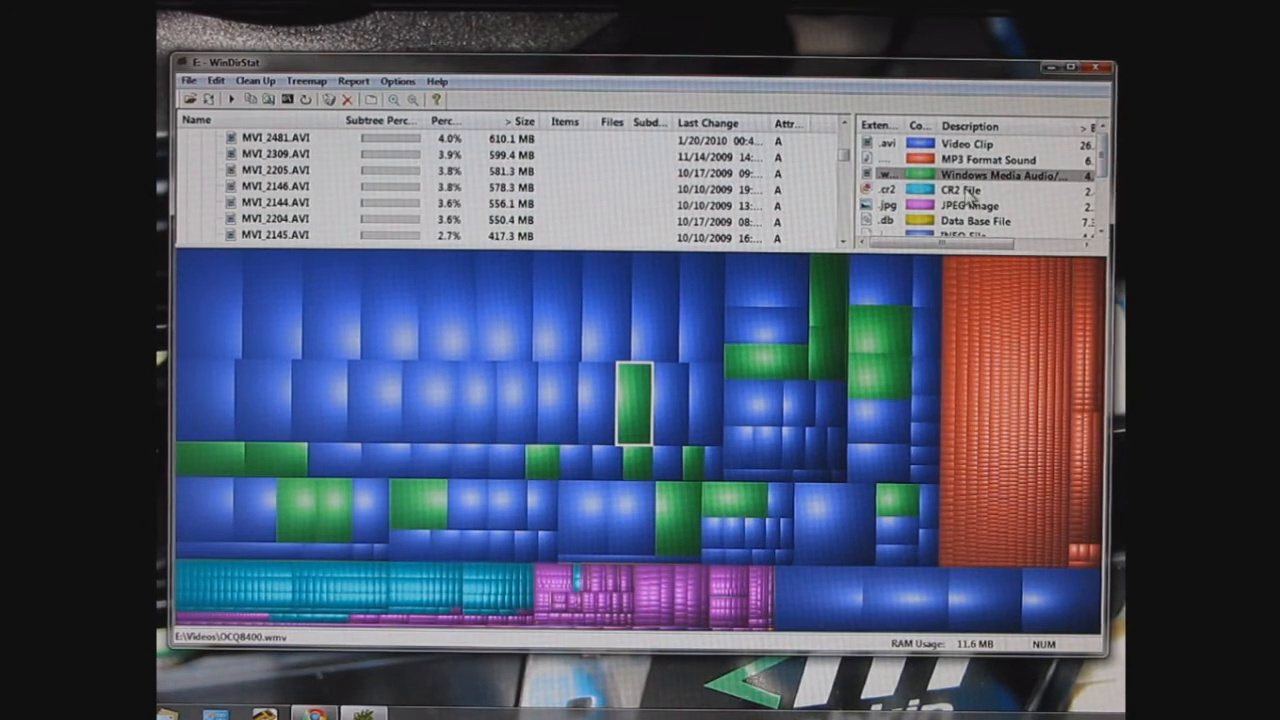
left_click(988, 160)
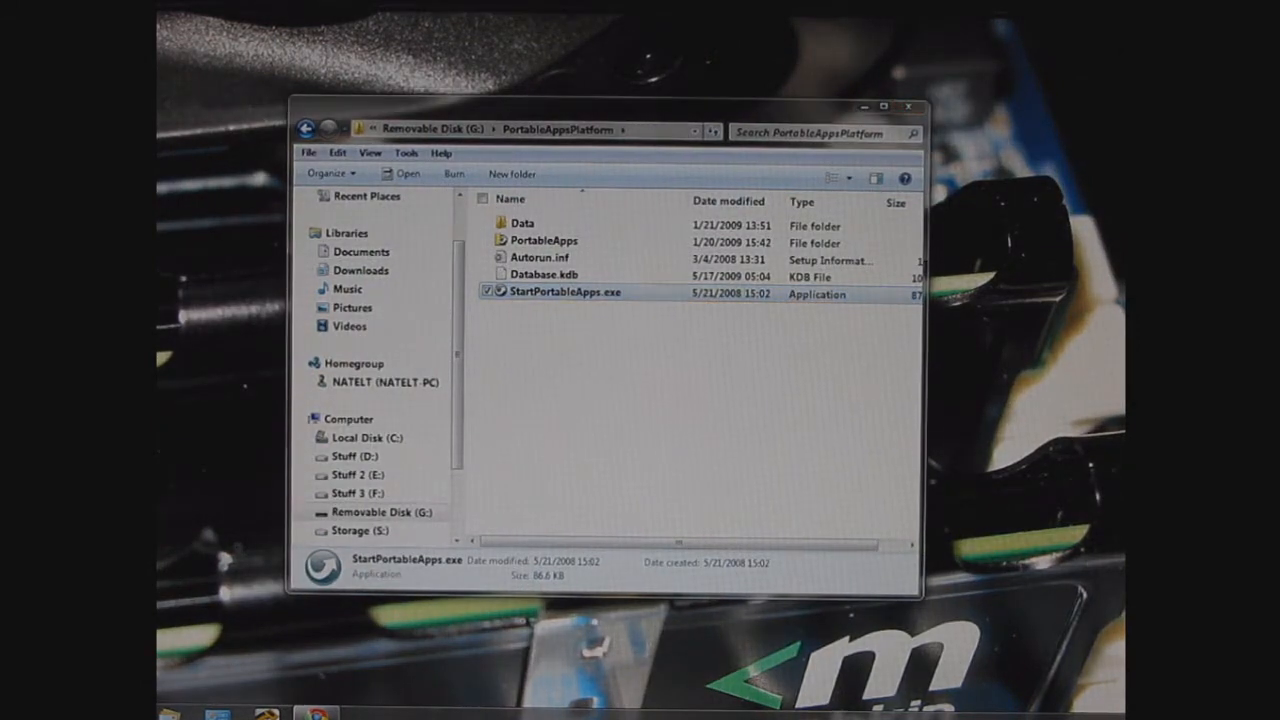
Start WinDirStat Portable from the PortableApps menu to reach its Select Drives dialog.
double_click(568, 292)
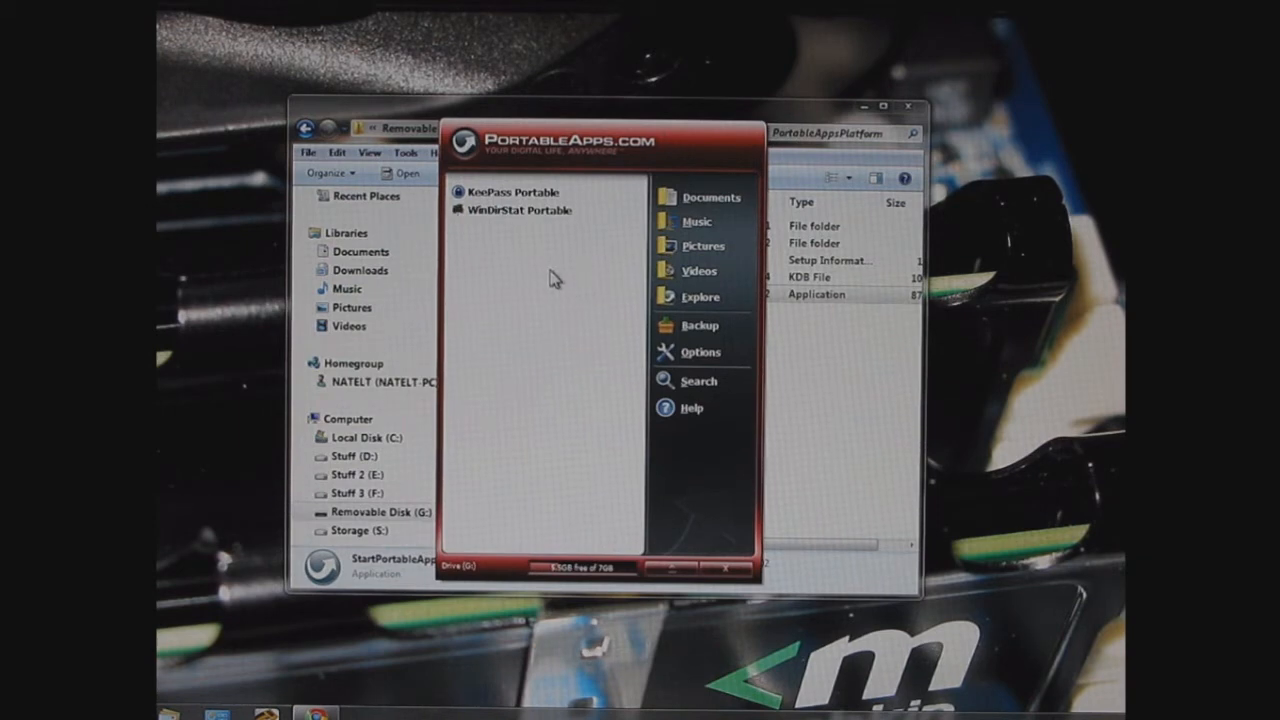
double_click(520, 210)
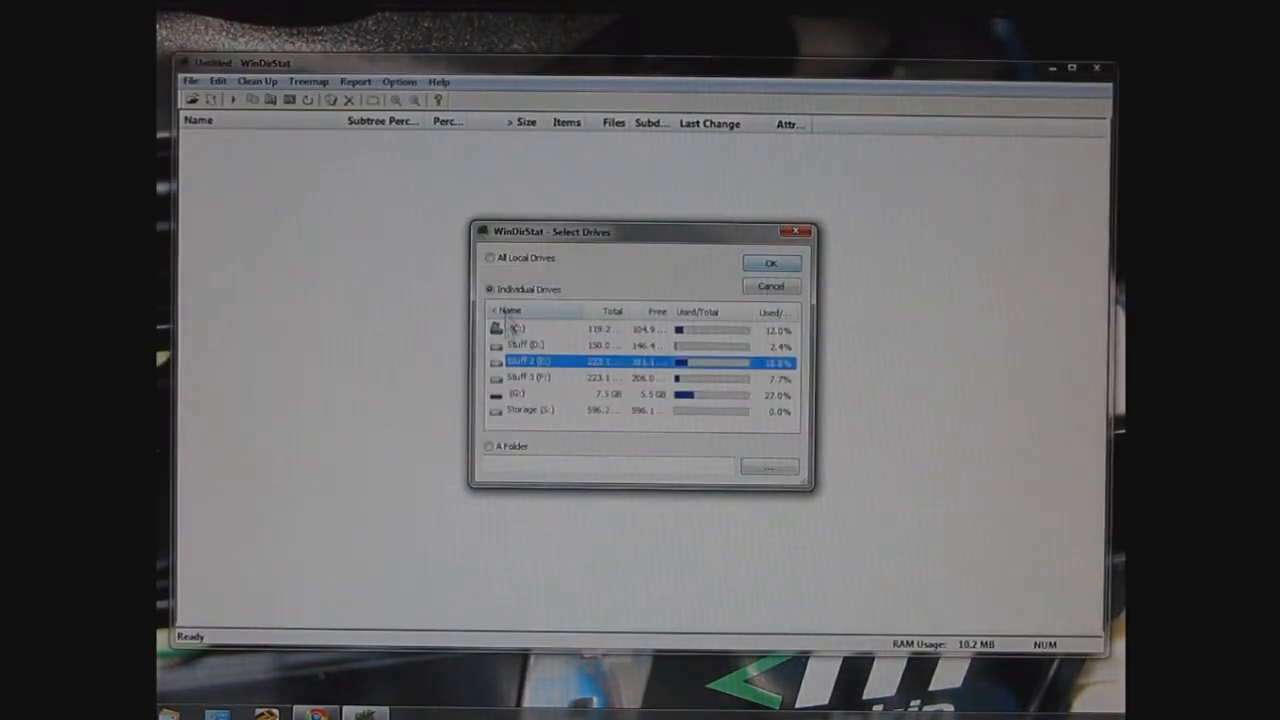
Select the C: drive under Individual Drives and start the scan.
left_click(520, 328)
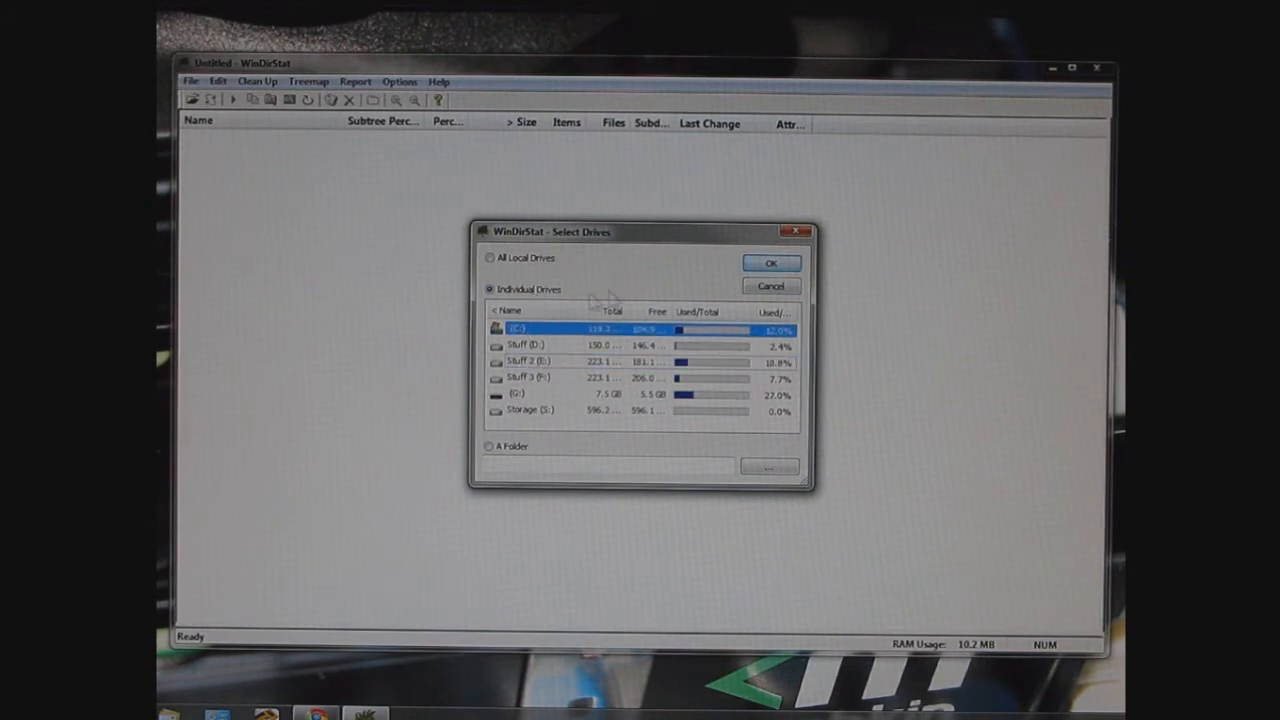
left_click(770, 262)
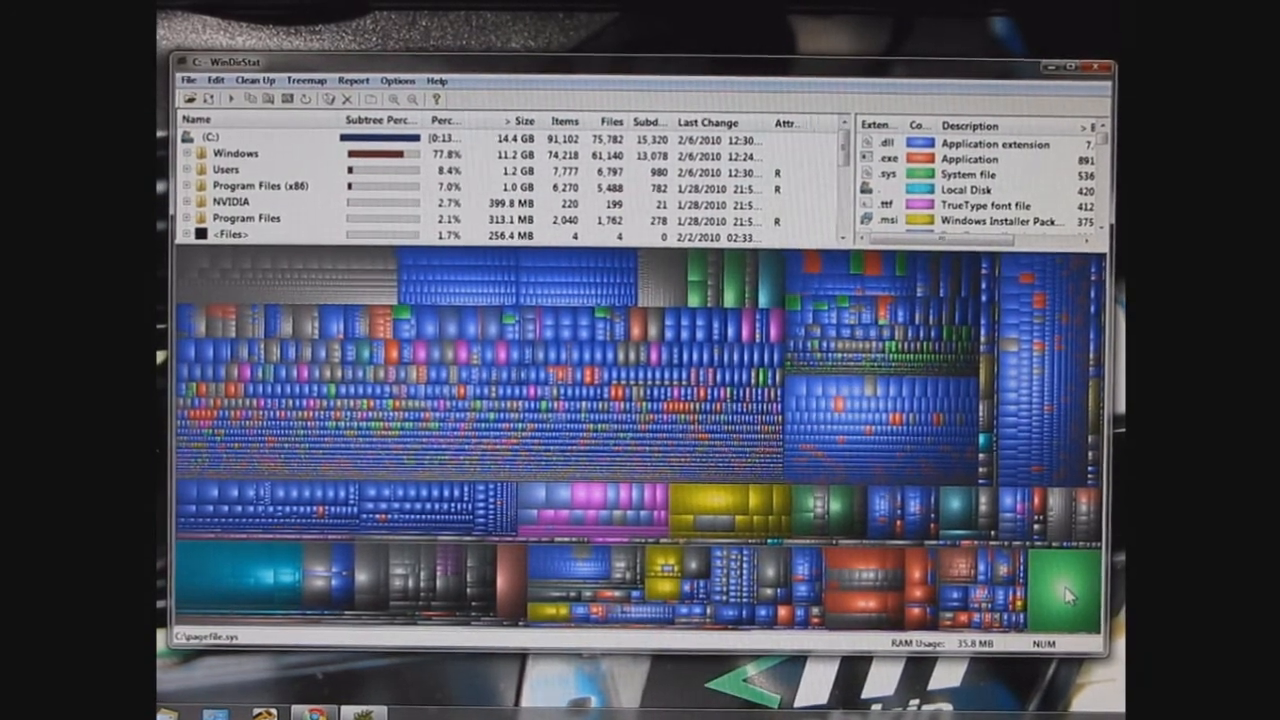
Select the large green pagefile.sys block in the C: drive treemap.
left_click(184, 236)
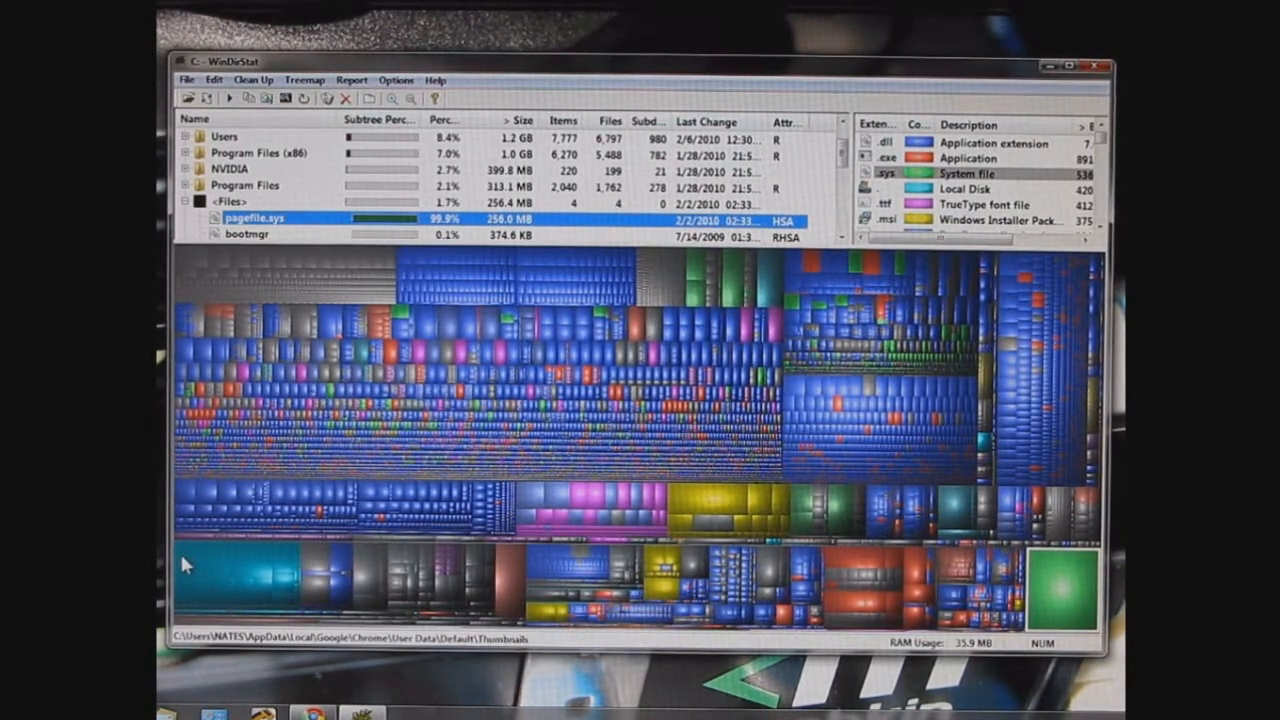
Select Chrome's Thumbnails, two History Index files and a Cache file from the treemap's bottom-left blocks.
left_click(196, 560)
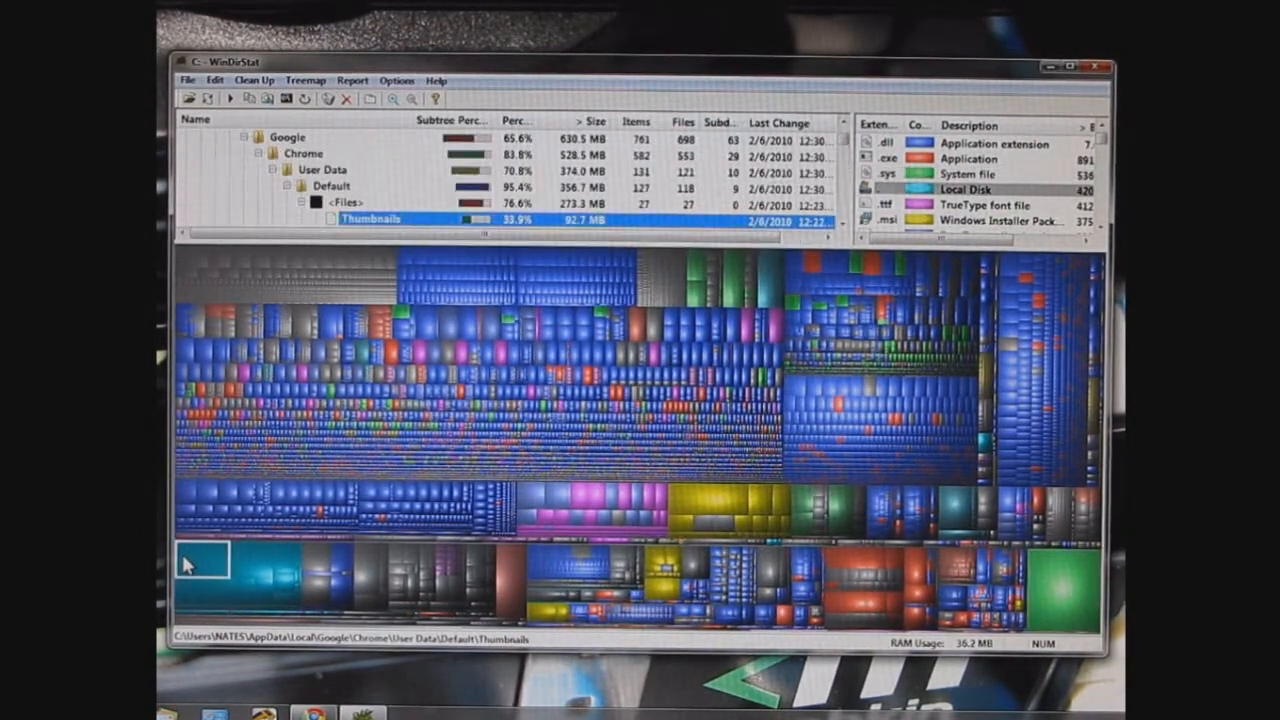
mouse_move(250, 570)
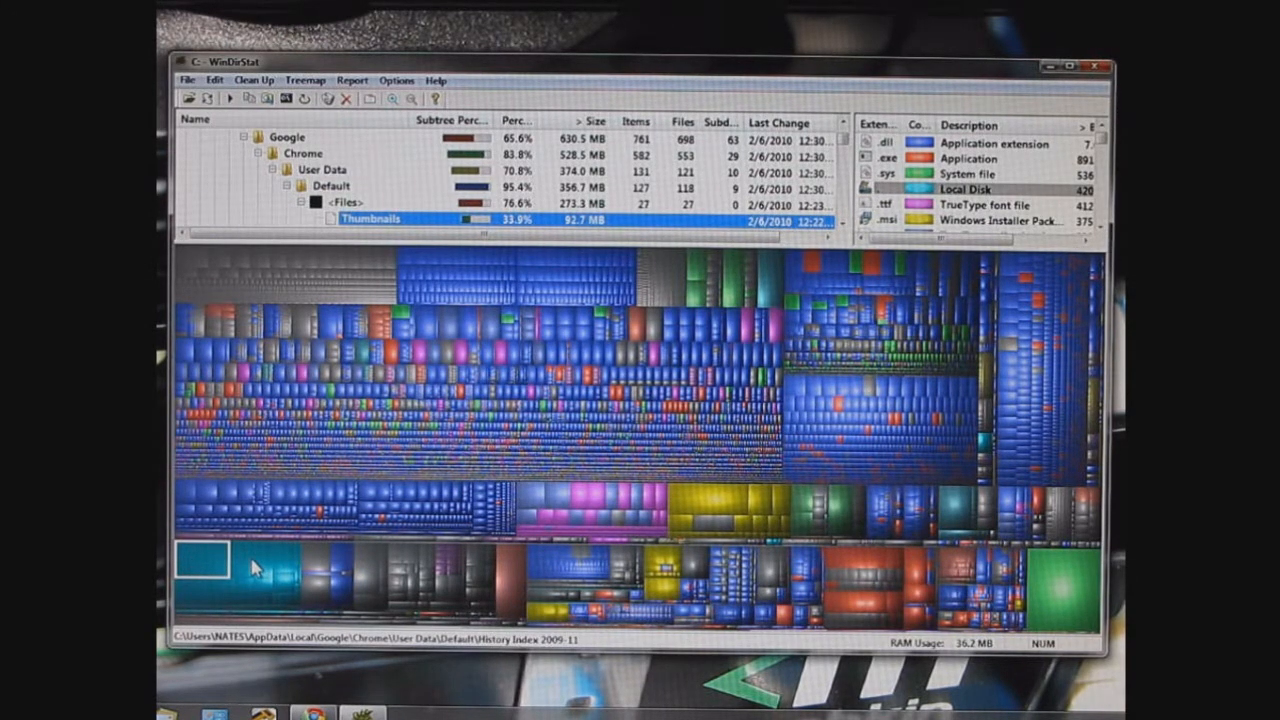
left_click(200, 564)
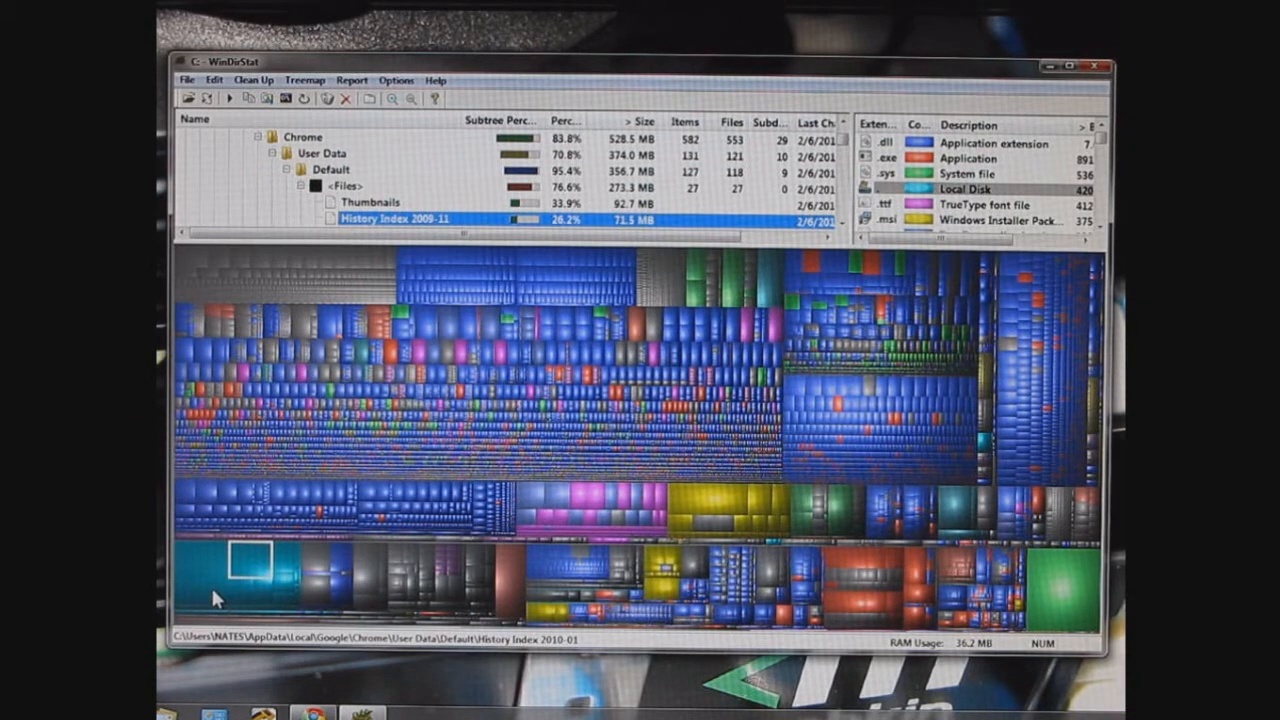
left_click(242, 592)
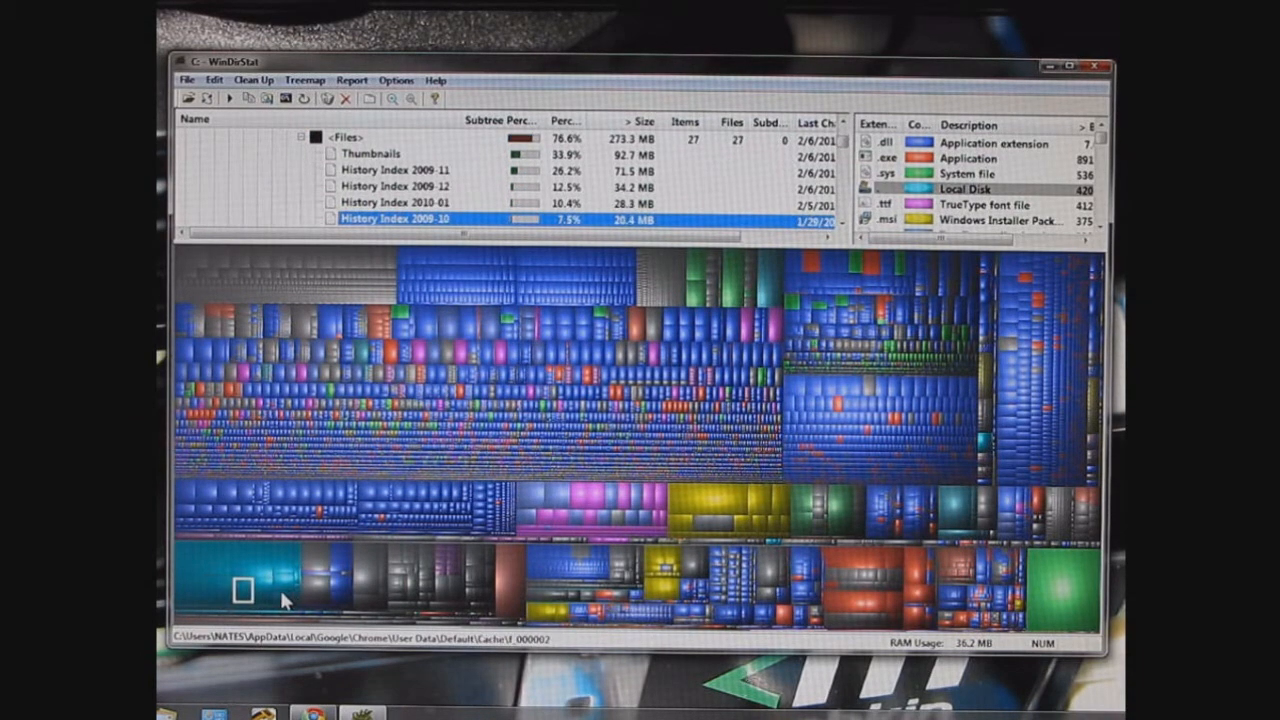
left_click(200, 560)
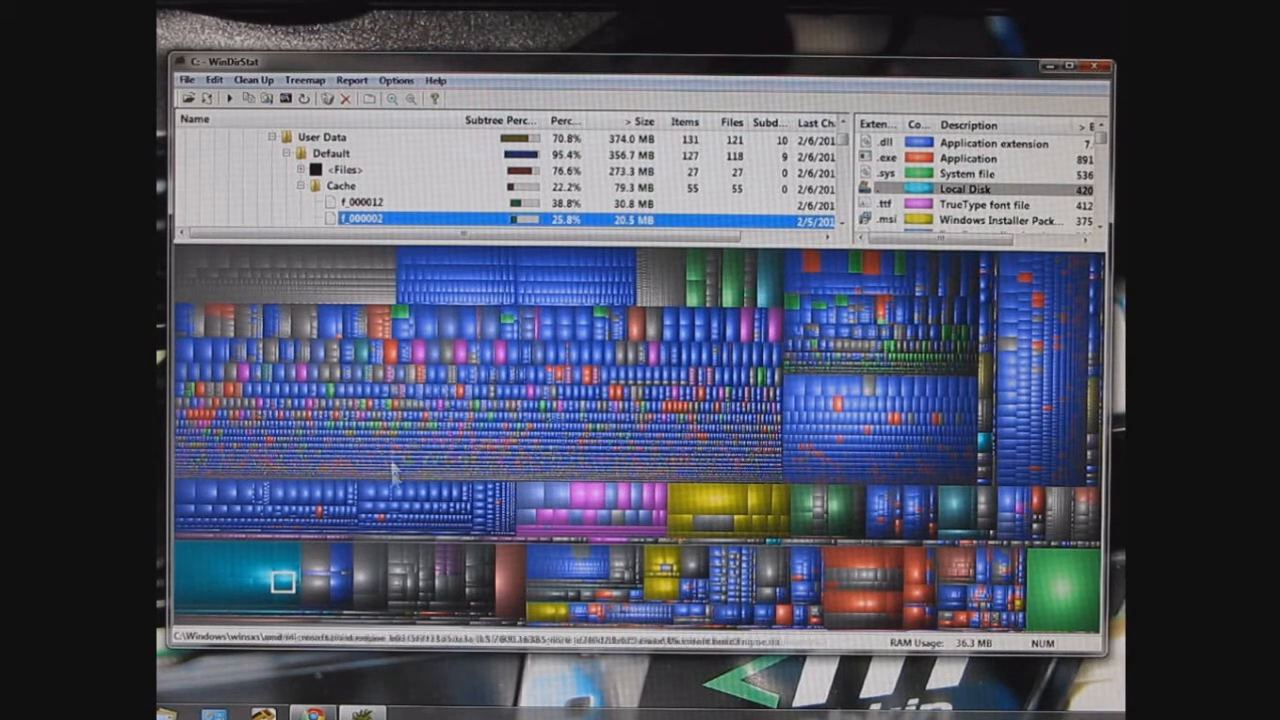
mouse_move(640, 410)
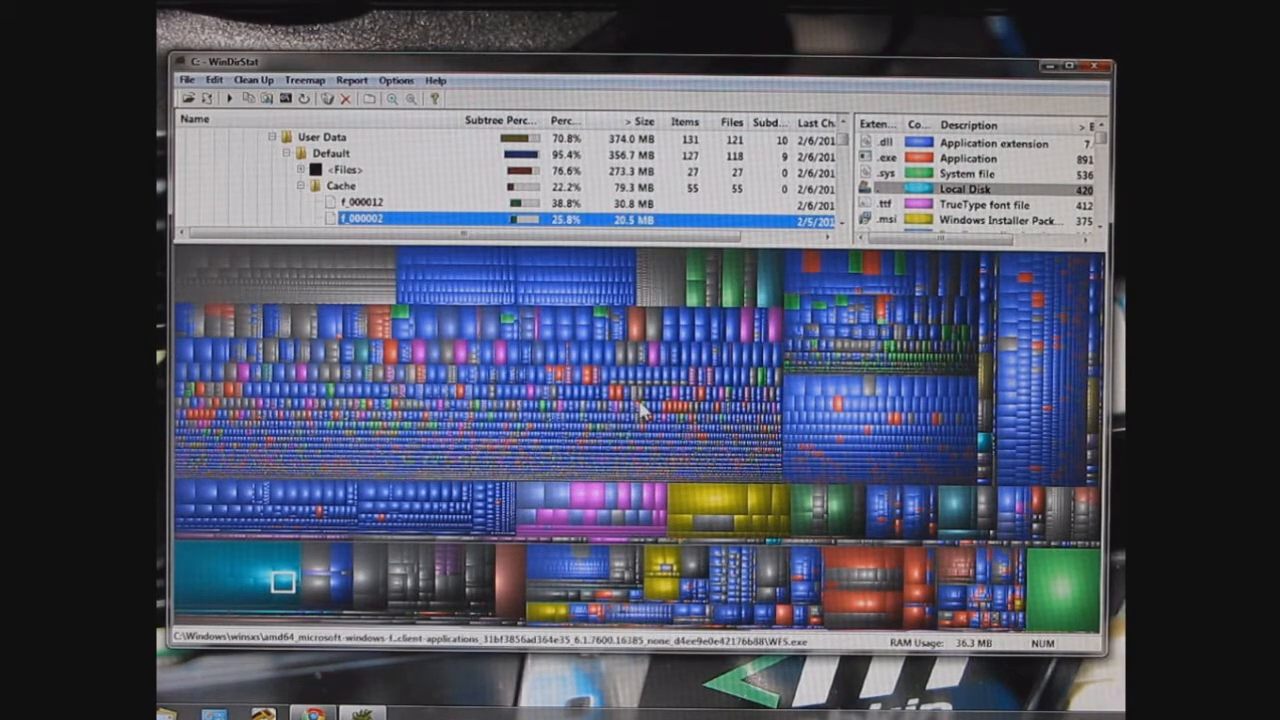
mouse_move(564, 424)
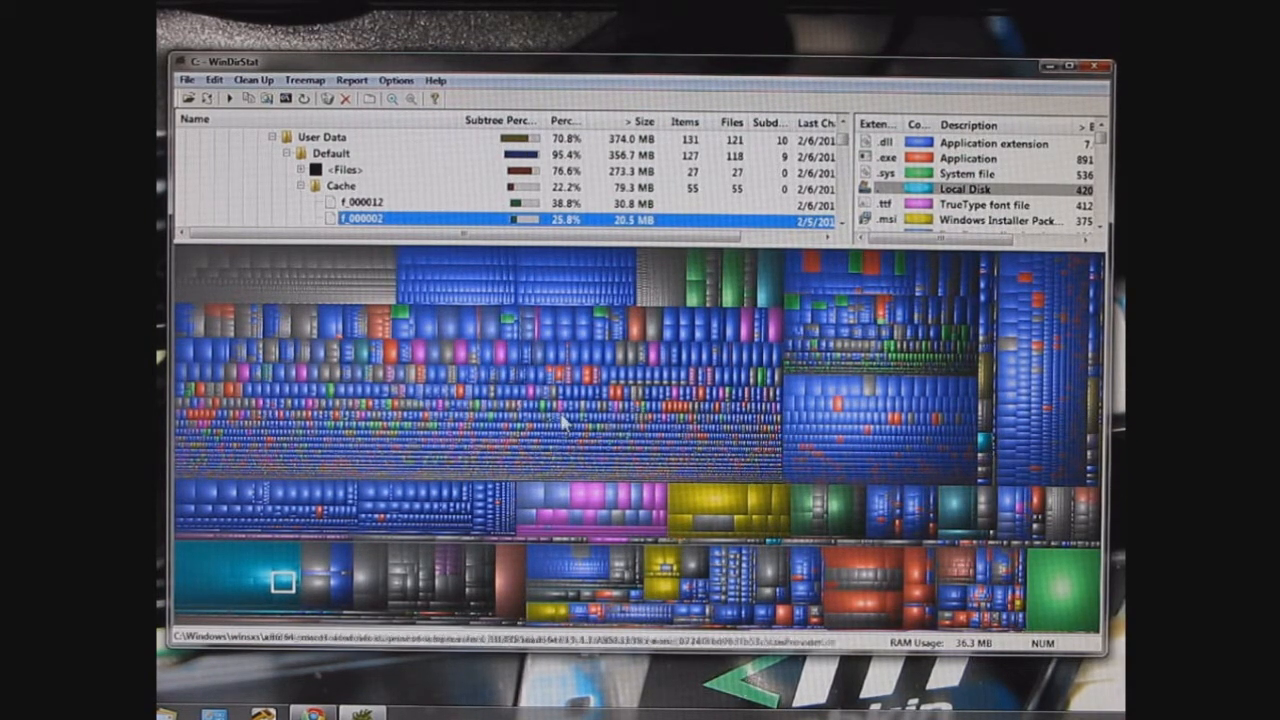